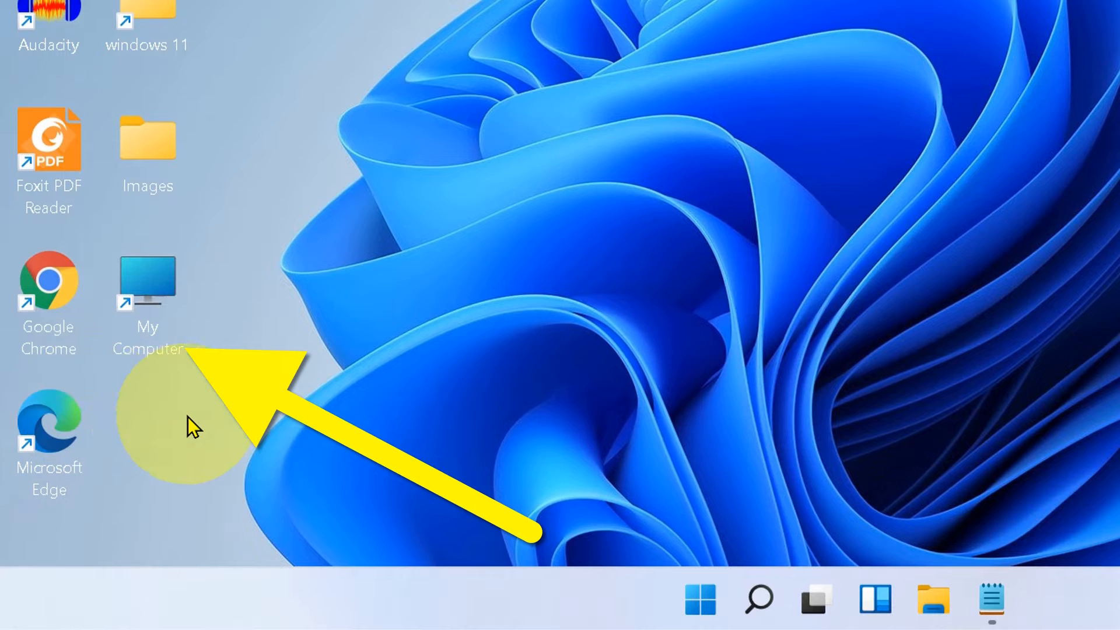
mouse_move(549, 439)
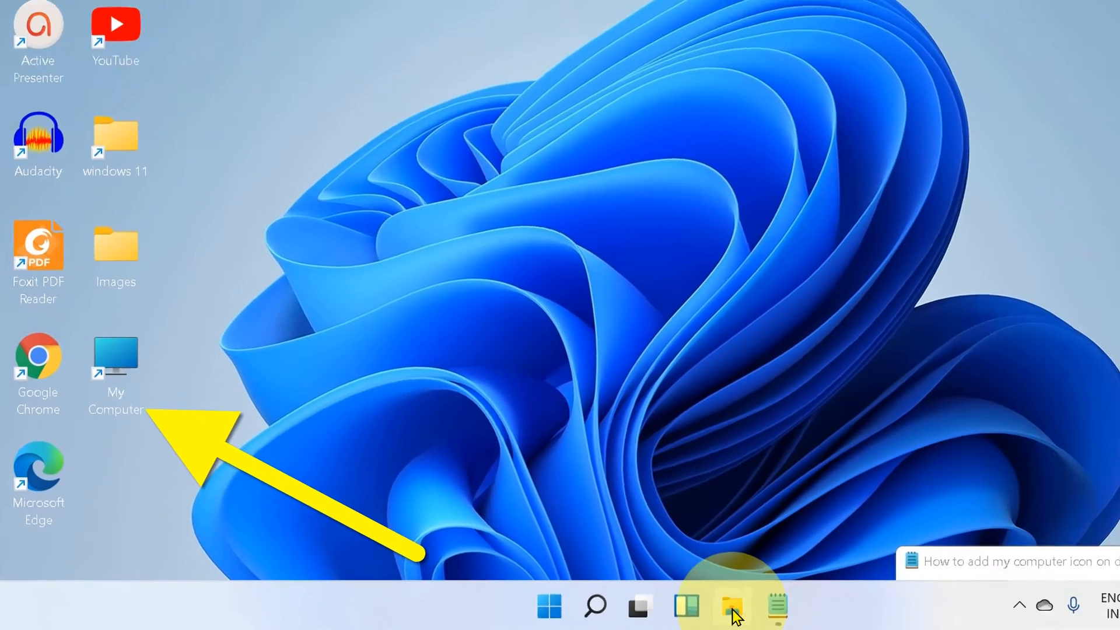
- Launch File Explorer from the taskbar and go up from Quick access to the Desktop folder
click(730, 609)
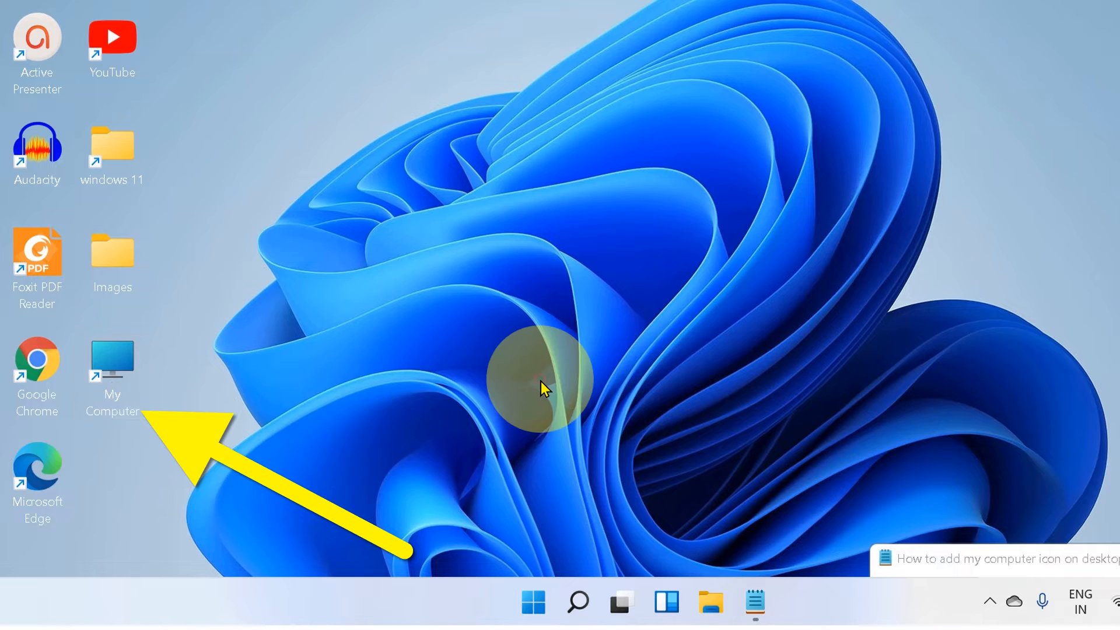
mouse_move(596, 425)
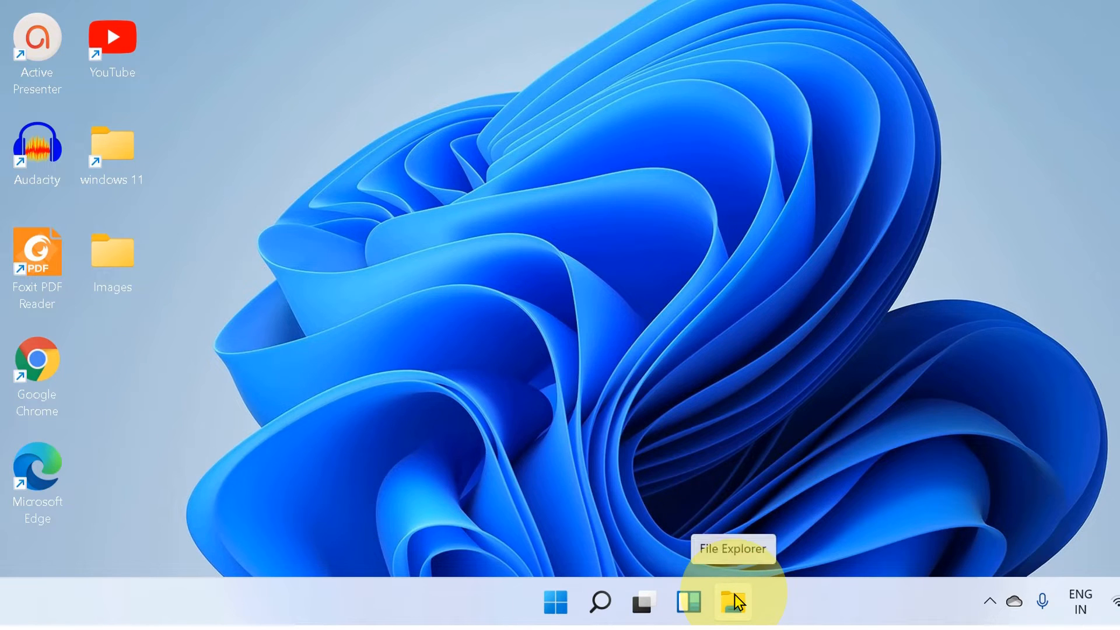
click(731, 602)
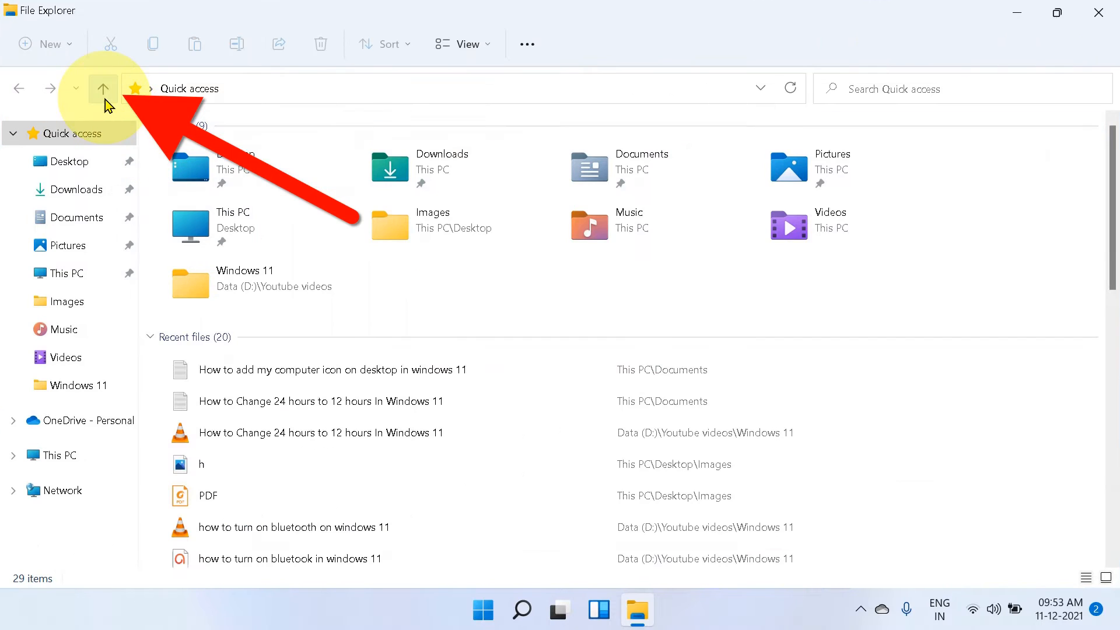
mouse_move(103, 88)
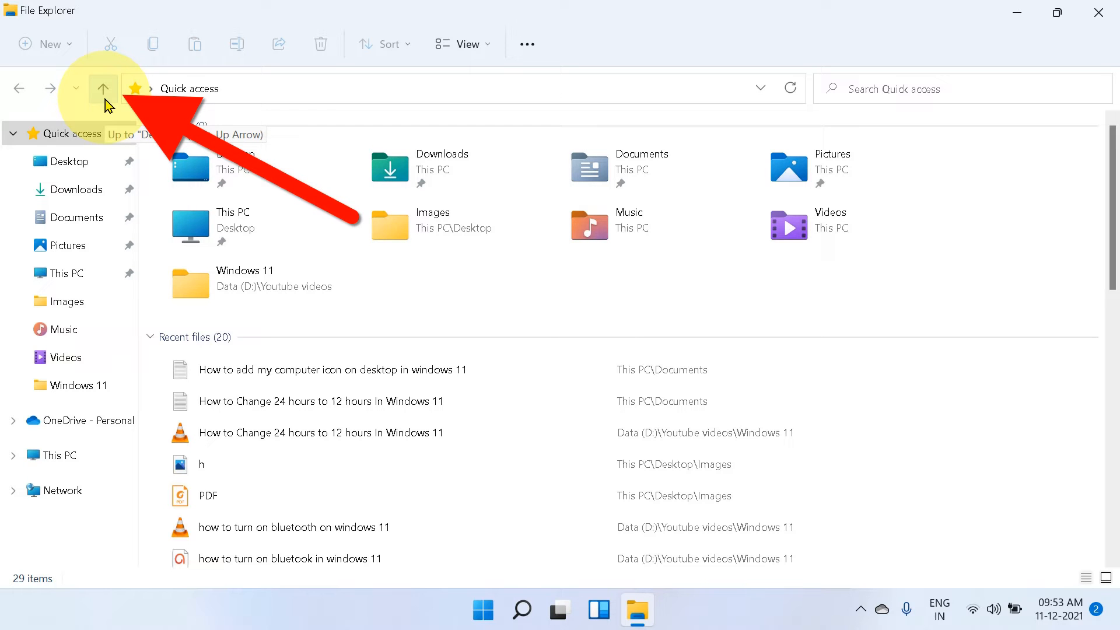
click(102, 87)
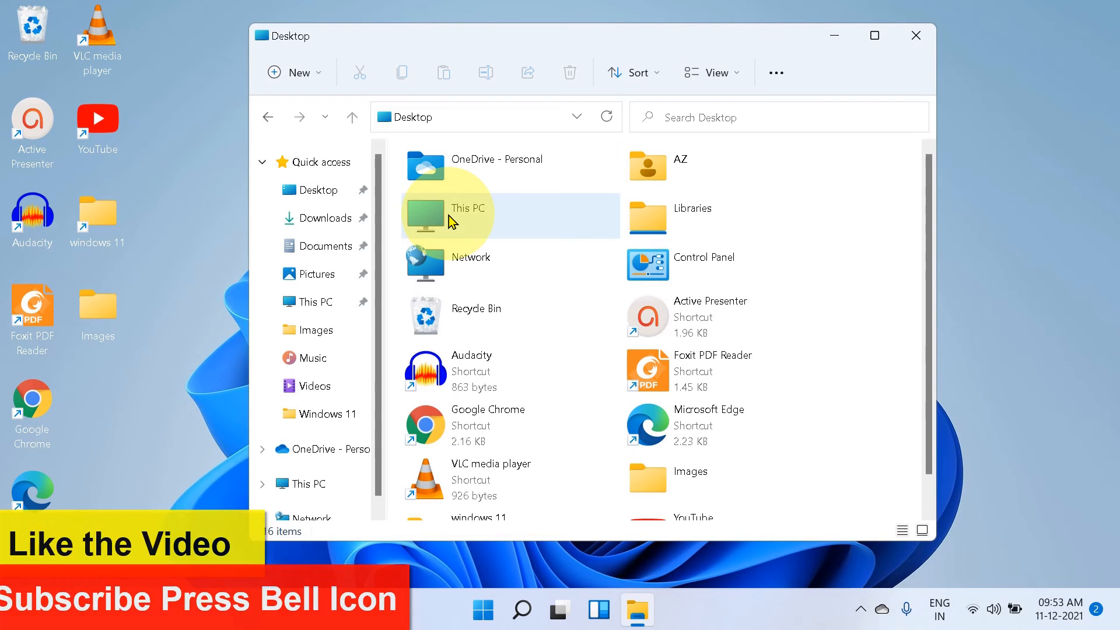
- Drag This PC from the Desktop folder onto the desktop to create a This PC shortcut
click(467, 216)
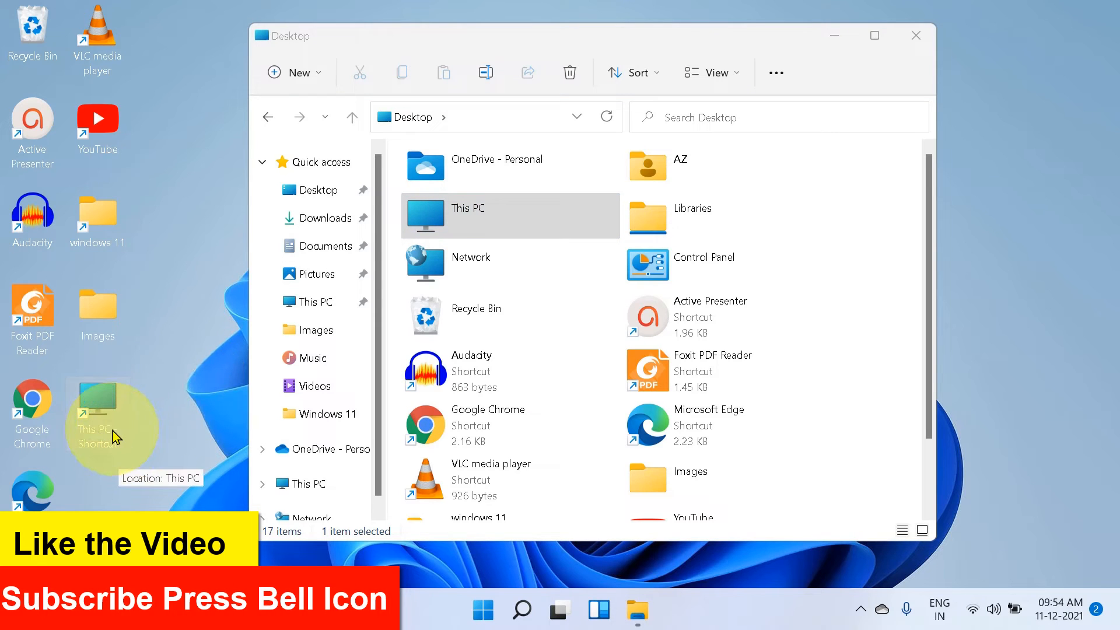
- Rename the new This PC shortcut, entering 'My' as the start of 'My Computer'
right_click(97, 411)
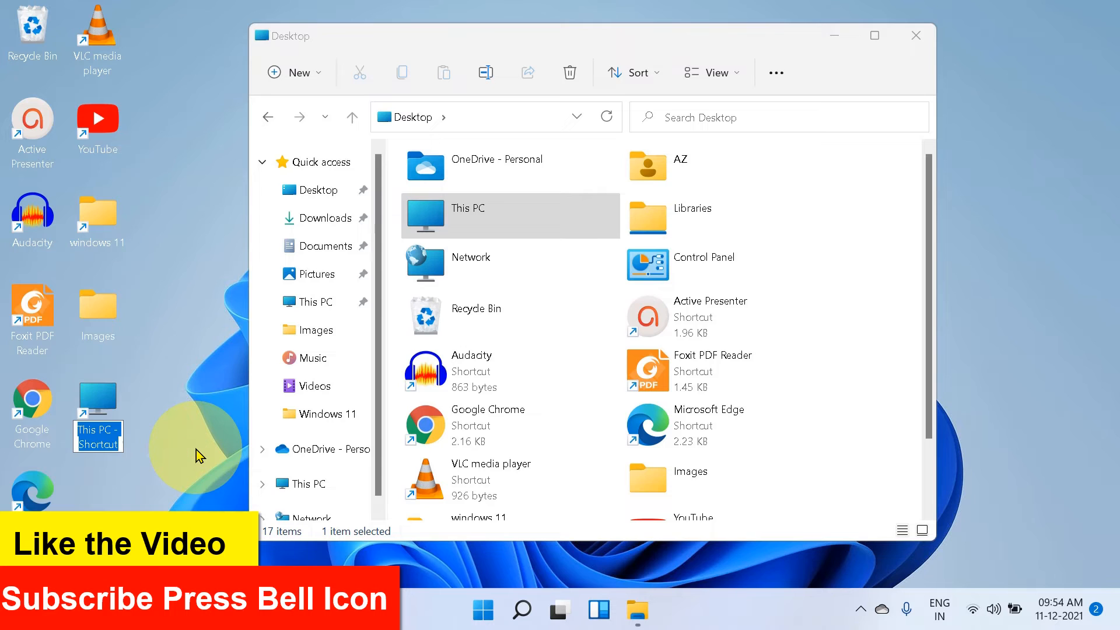
text(My)
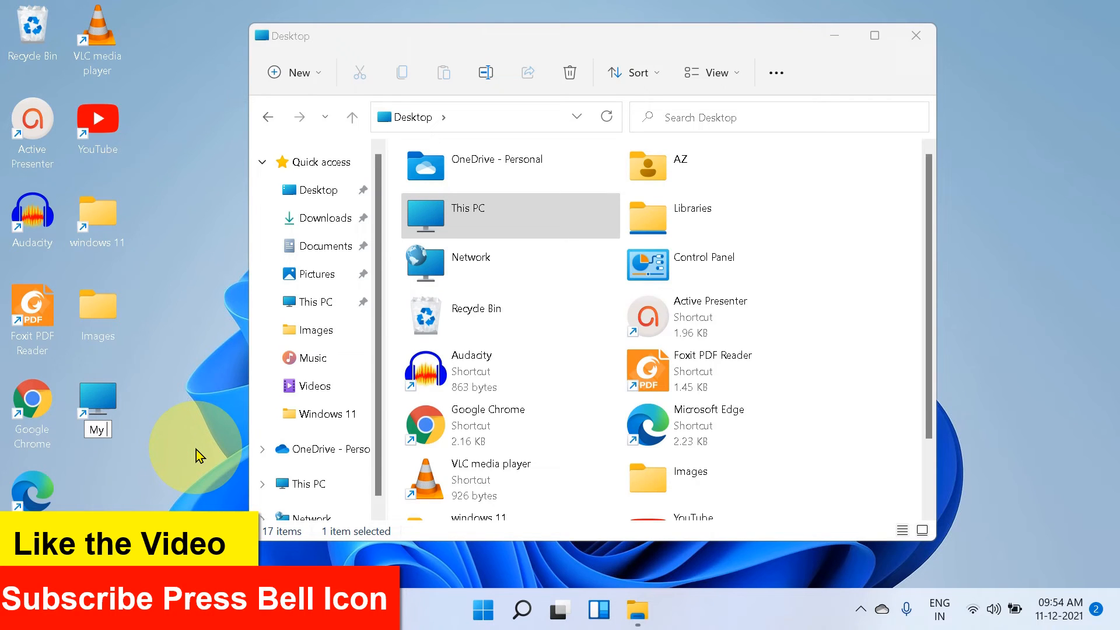